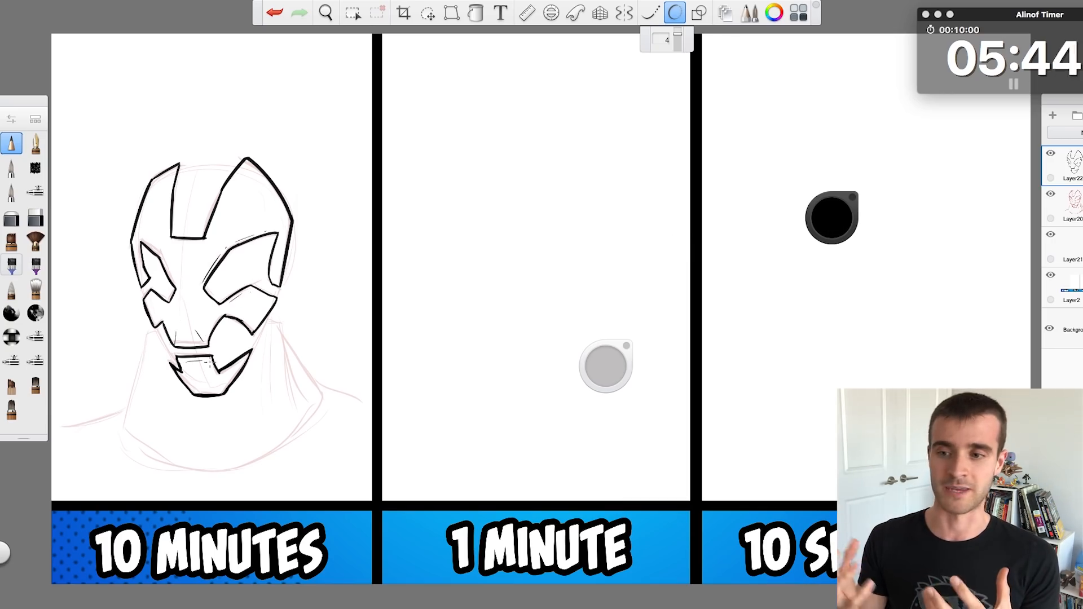
Add yellow-orange flame hair around the masked face and ink the collar and shoulders, then select Fill
click(352, 13)
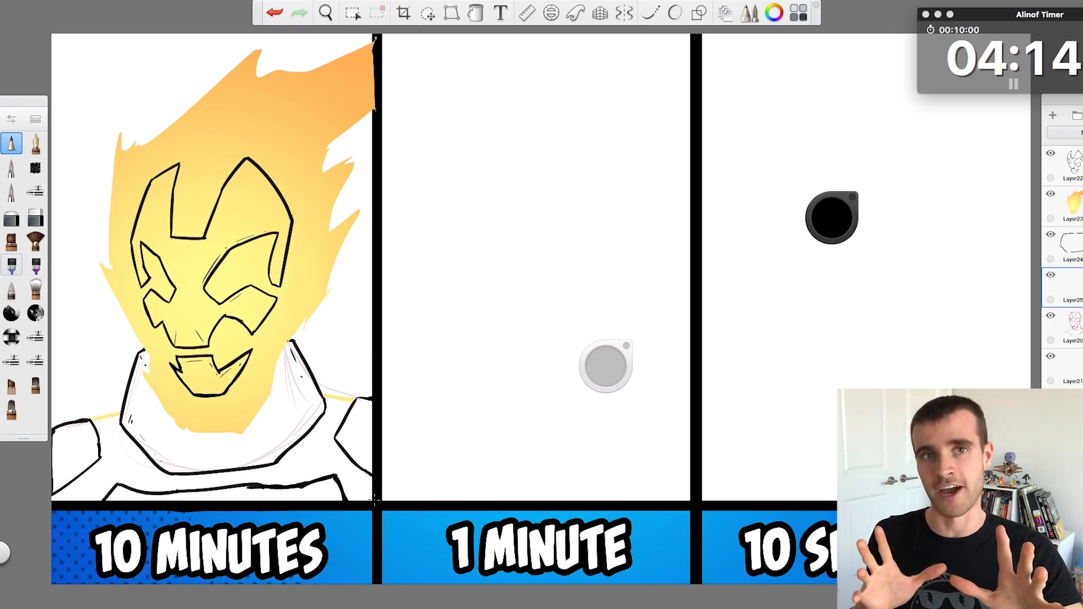
click(475, 12)
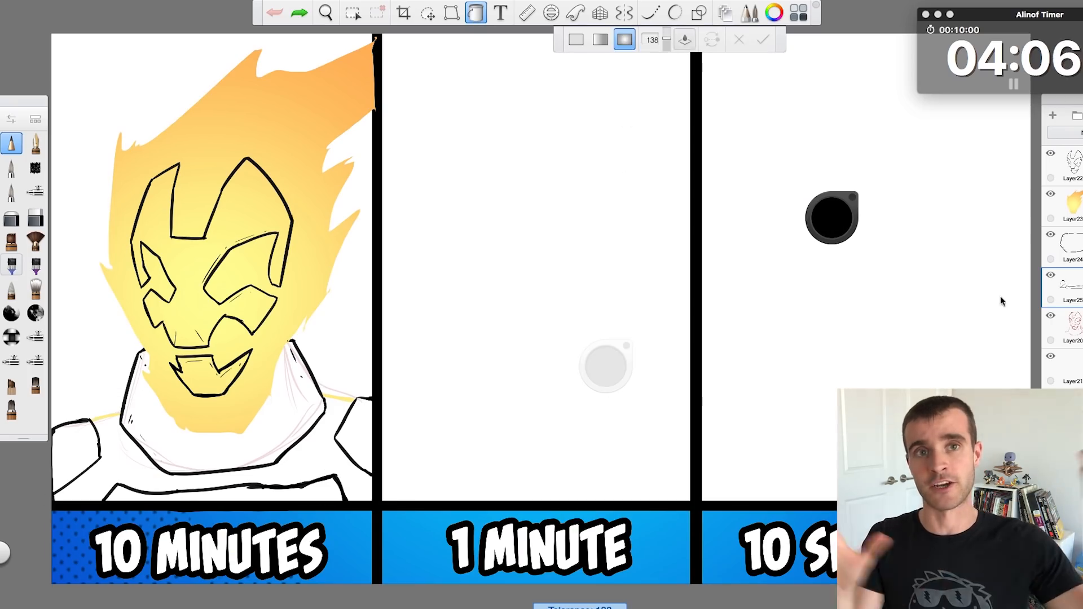